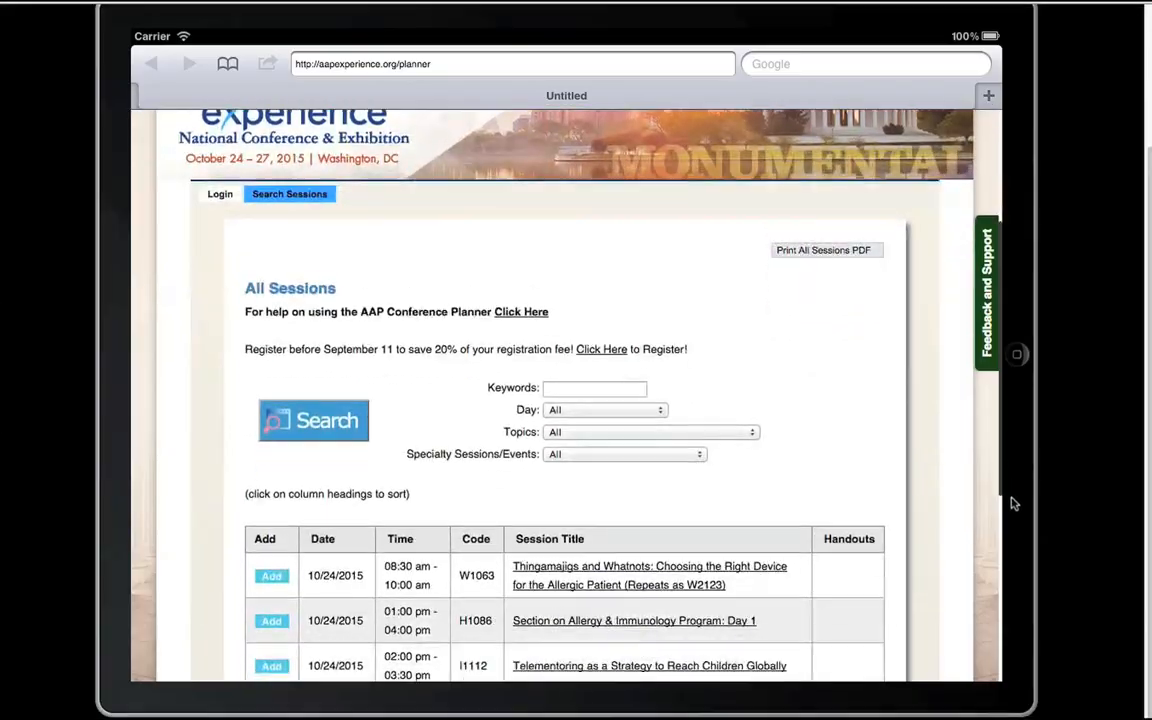
- Log out of the planner from the top navigation to reach the login page
scroll("down", 3)
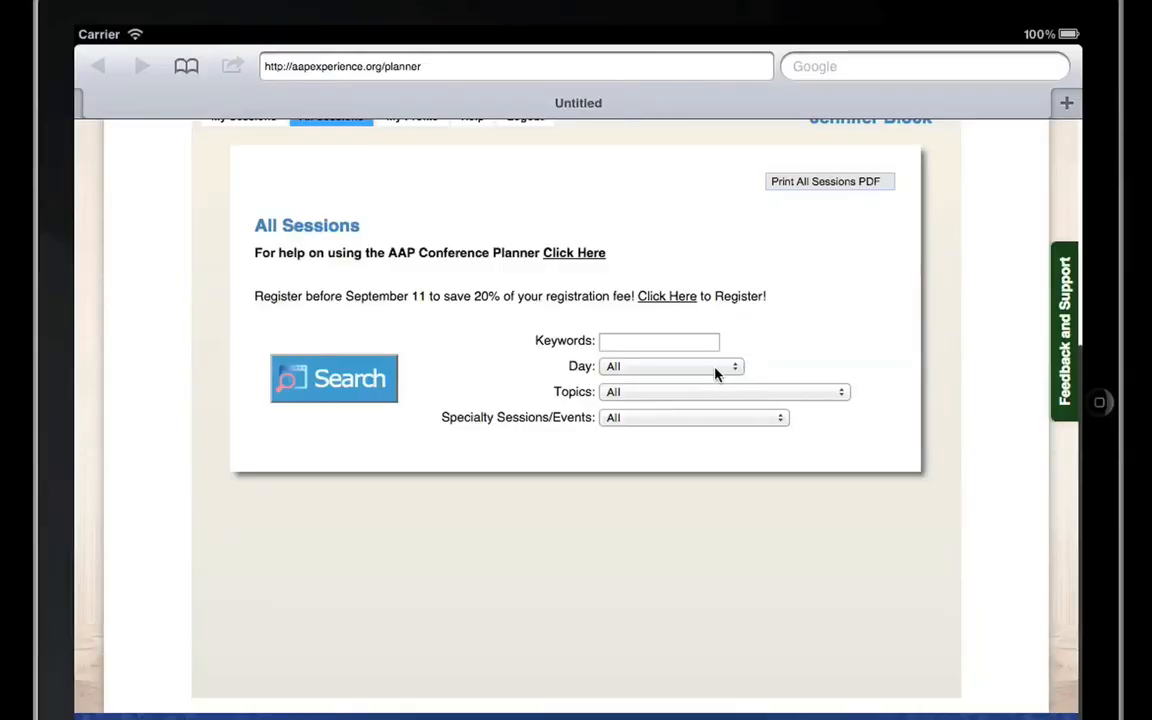
left_click(670, 365)
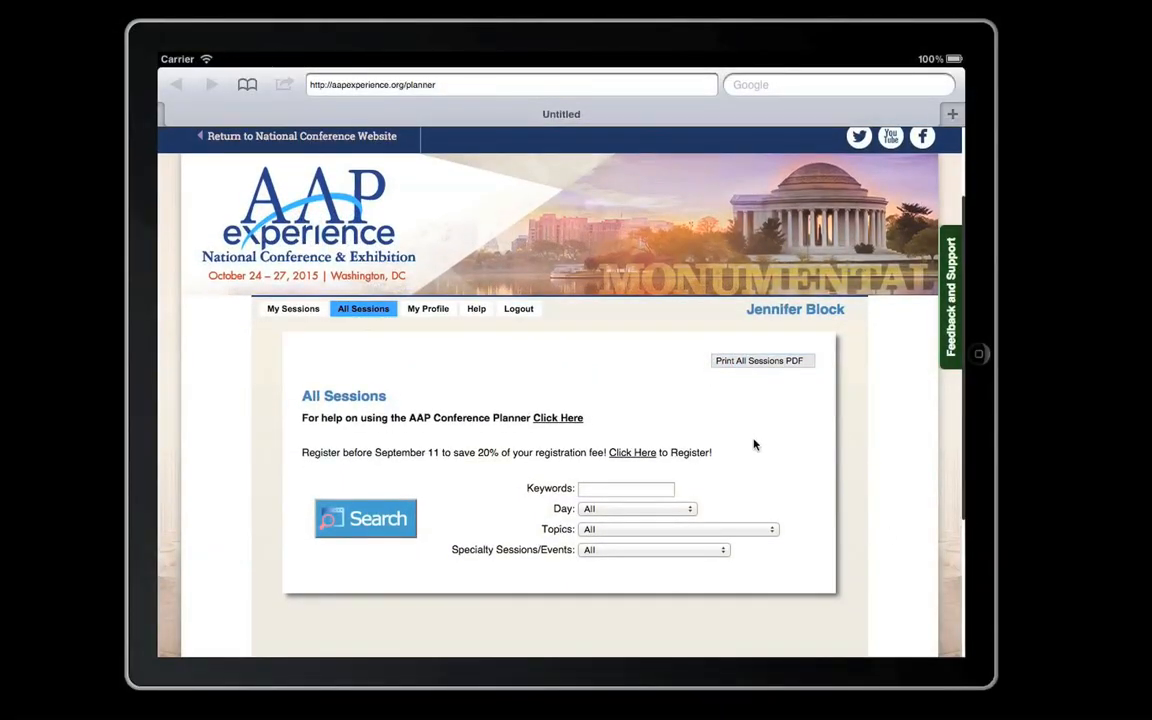
left_click(759, 360)
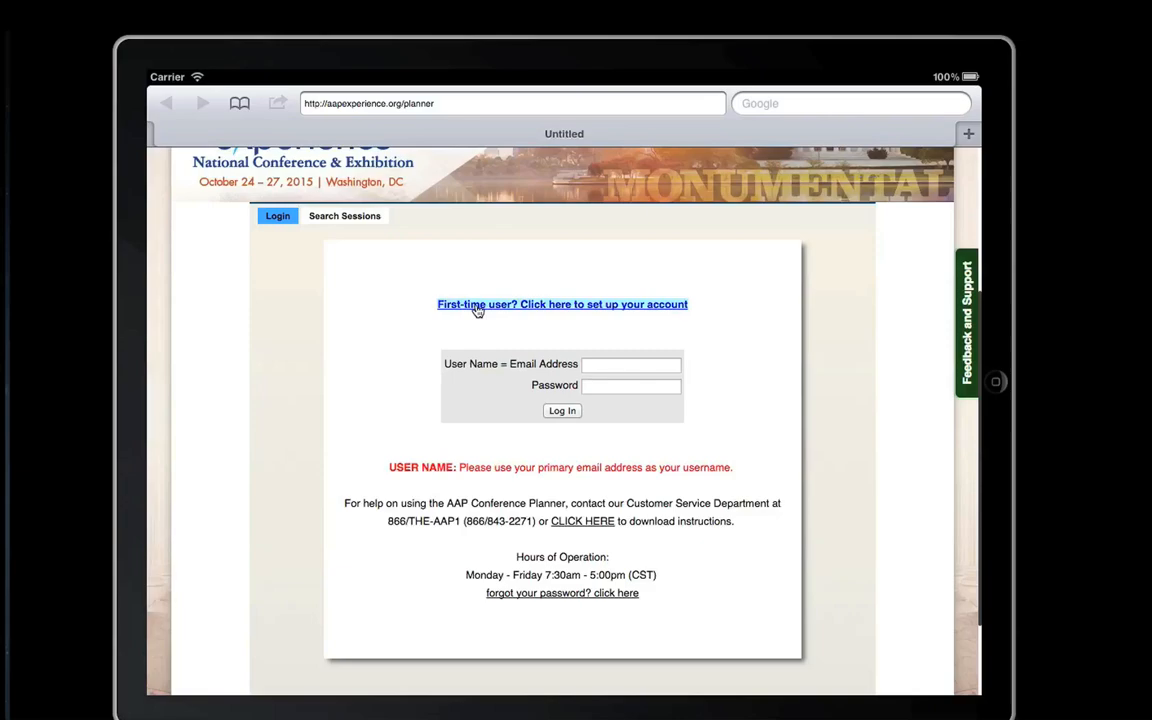
- Sign back in with the account email and password
left_click(562, 304)
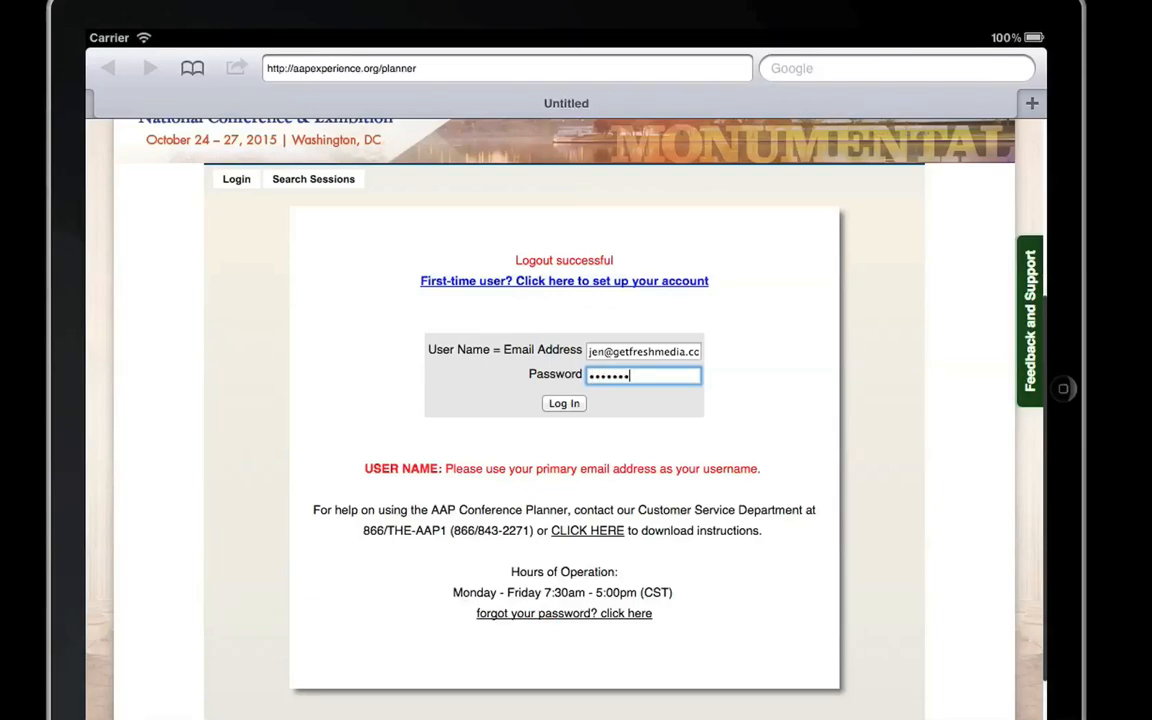
left_click(563, 403)
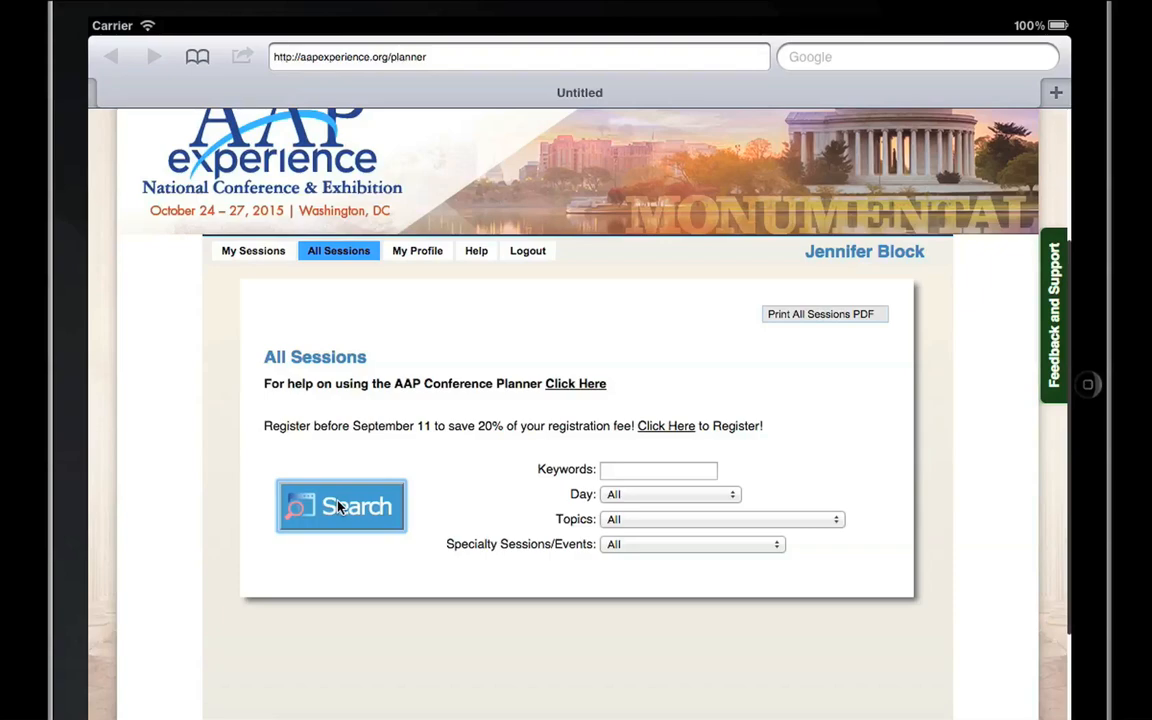
- Add sessions H0014 (Perinatal Pediatrics Day 1) and V0006 (AAP Community Cares Project) to the list
scroll("down", 3)
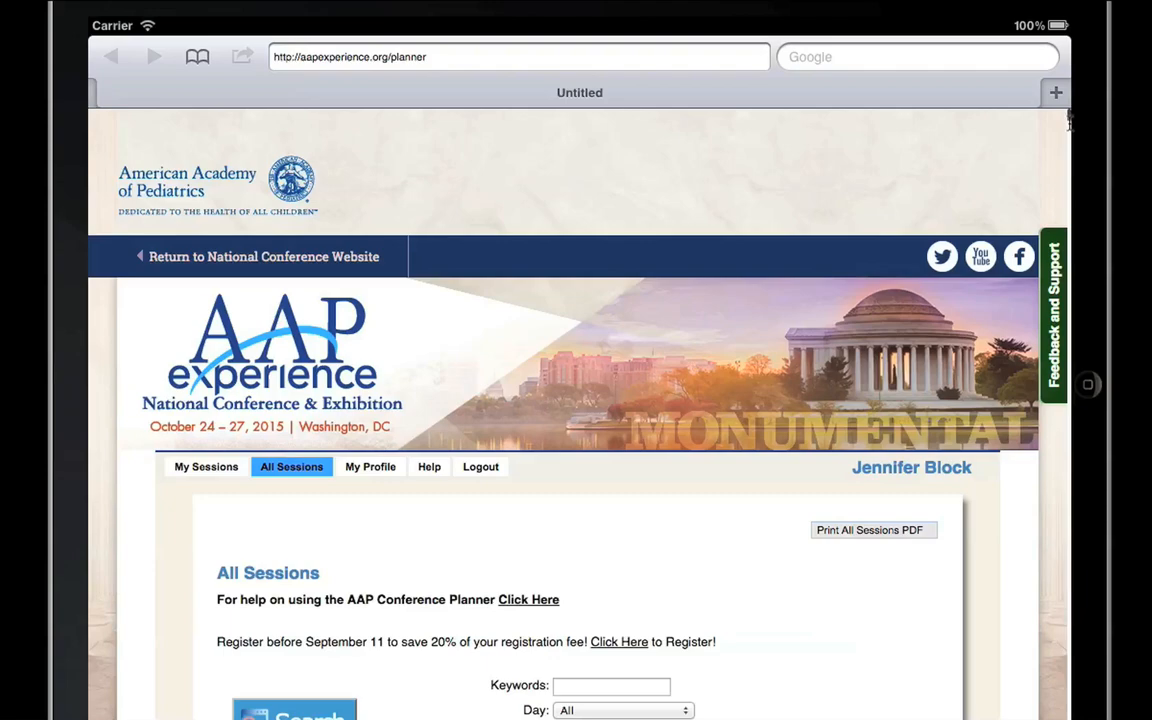
scroll("down", 3)
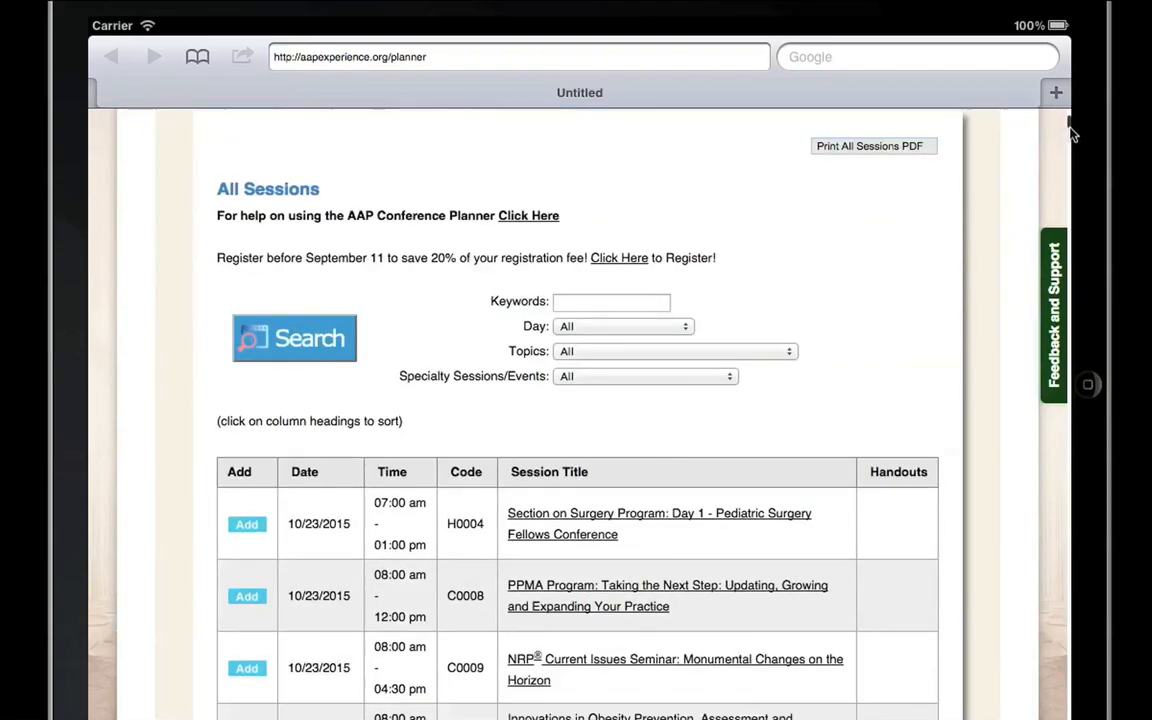
scroll("down", 3)
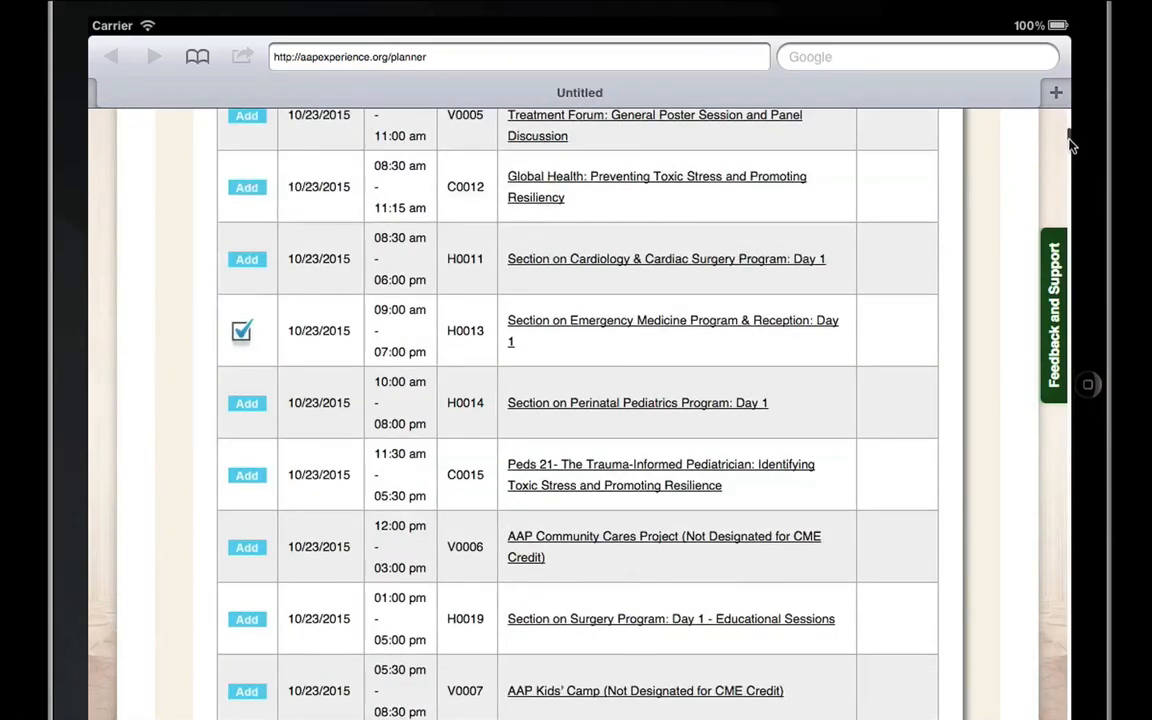
scroll("down", 3)
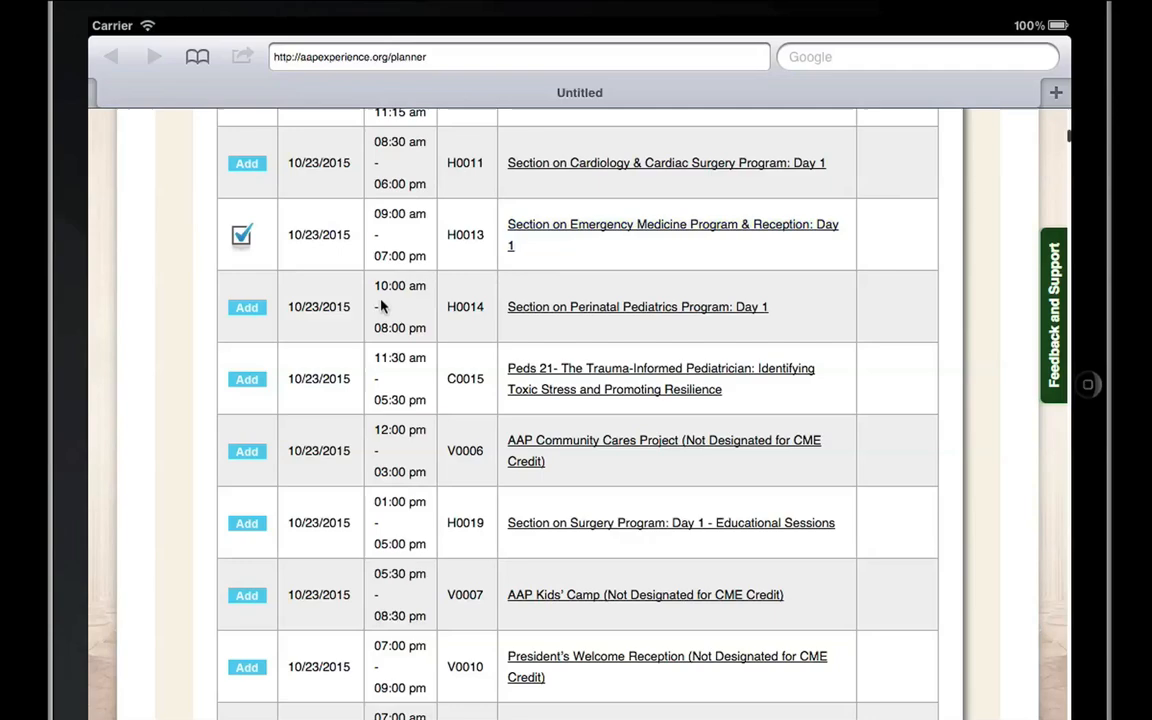
left_click(247, 307)
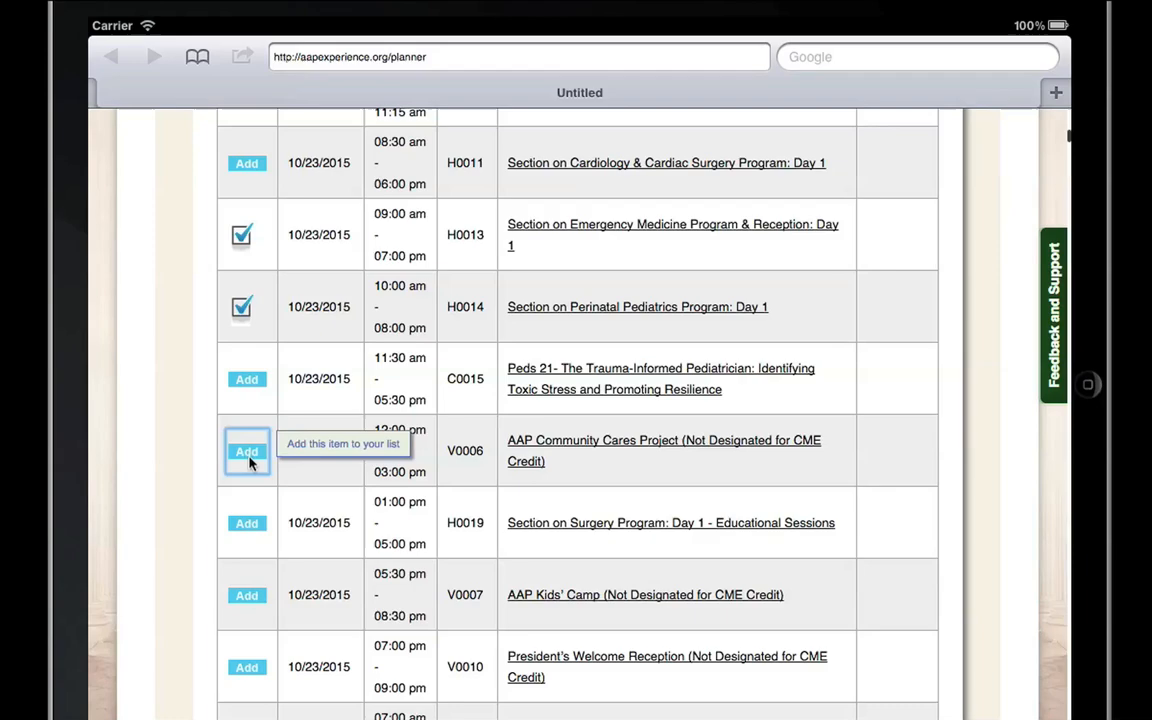
left_click(247, 451)
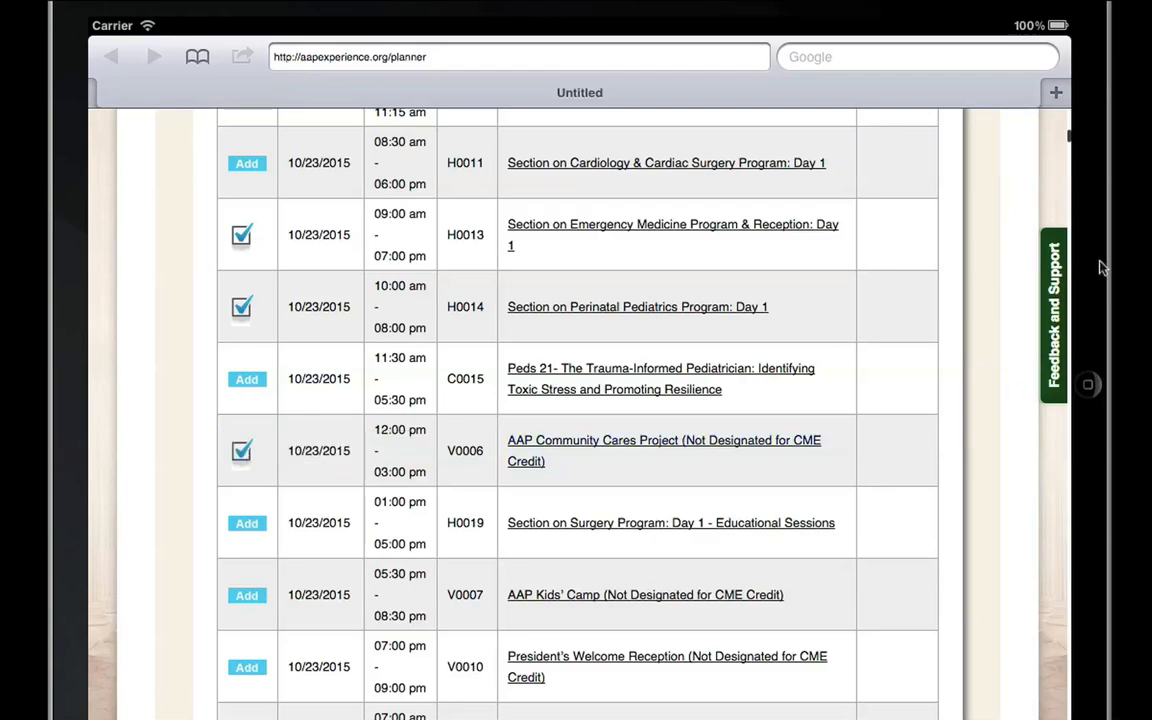
scroll("up", 3)
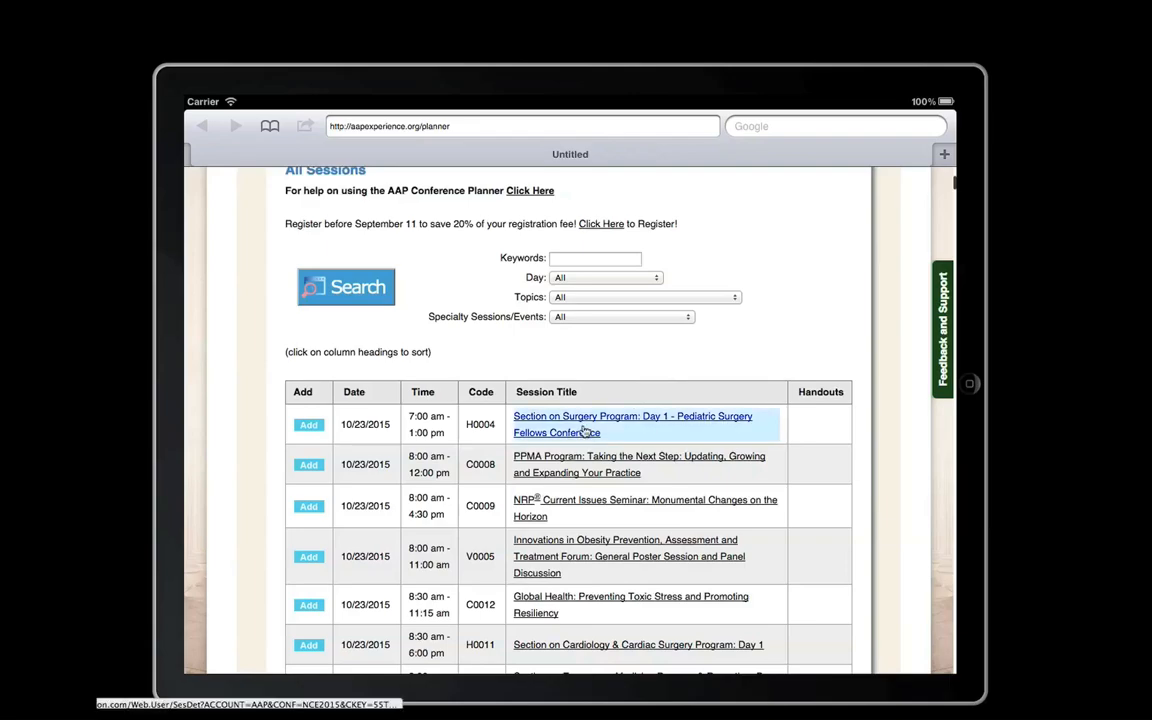
left_click(633, 424)
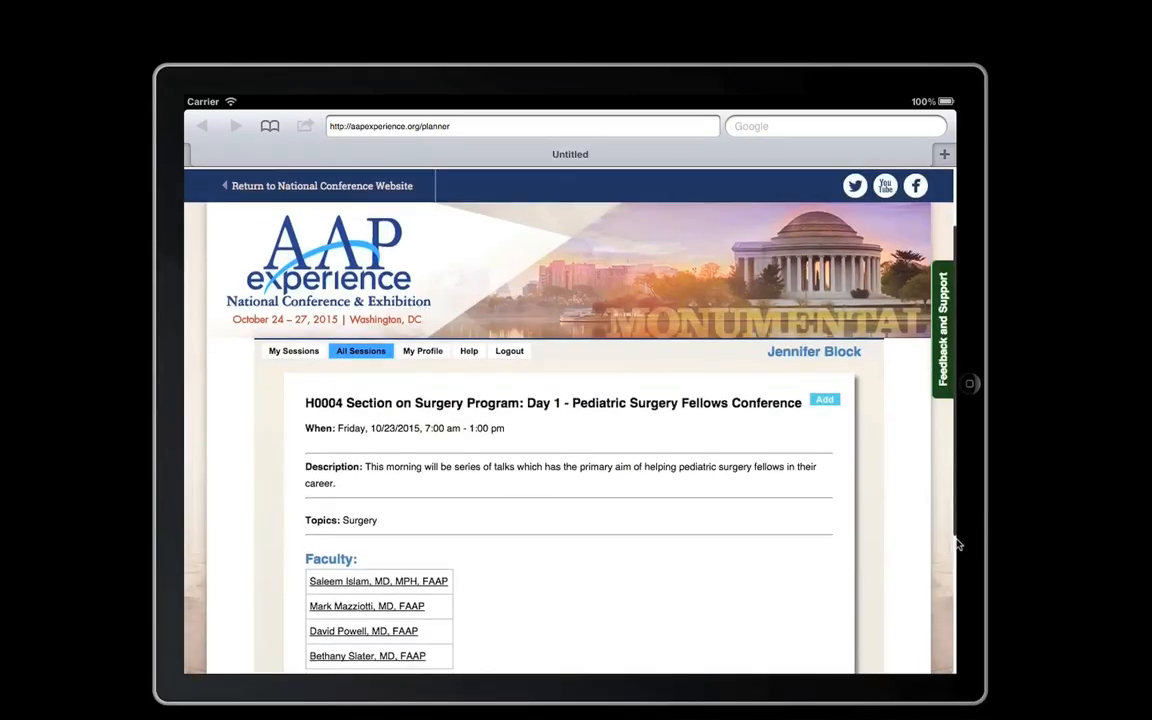
scroll("down", 3)
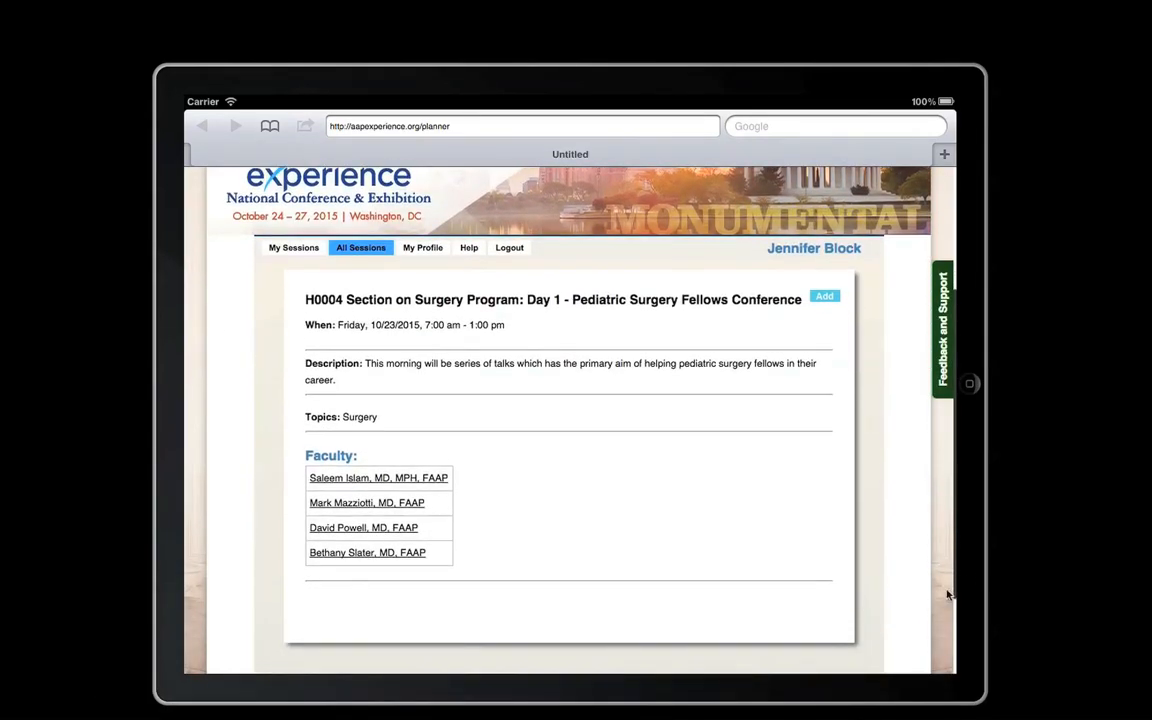
mouse_move(824, 296)
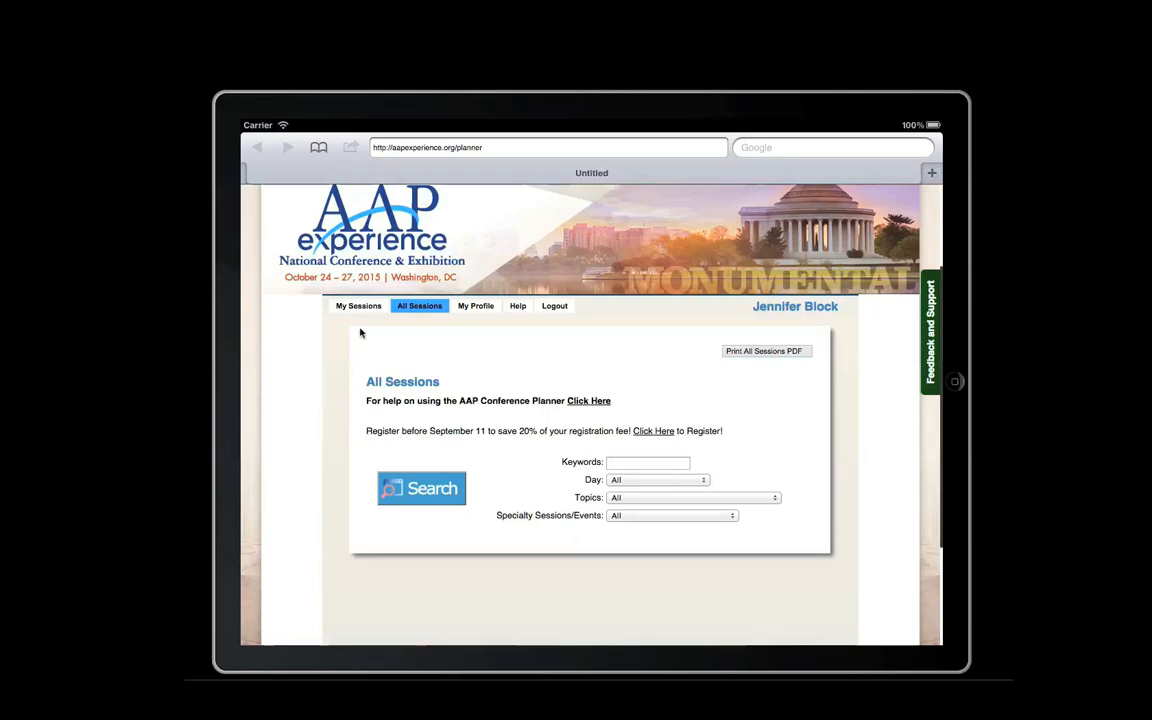
- View the My Sessions itinerary and scroll through the saved sessions
left_click(358, 306)
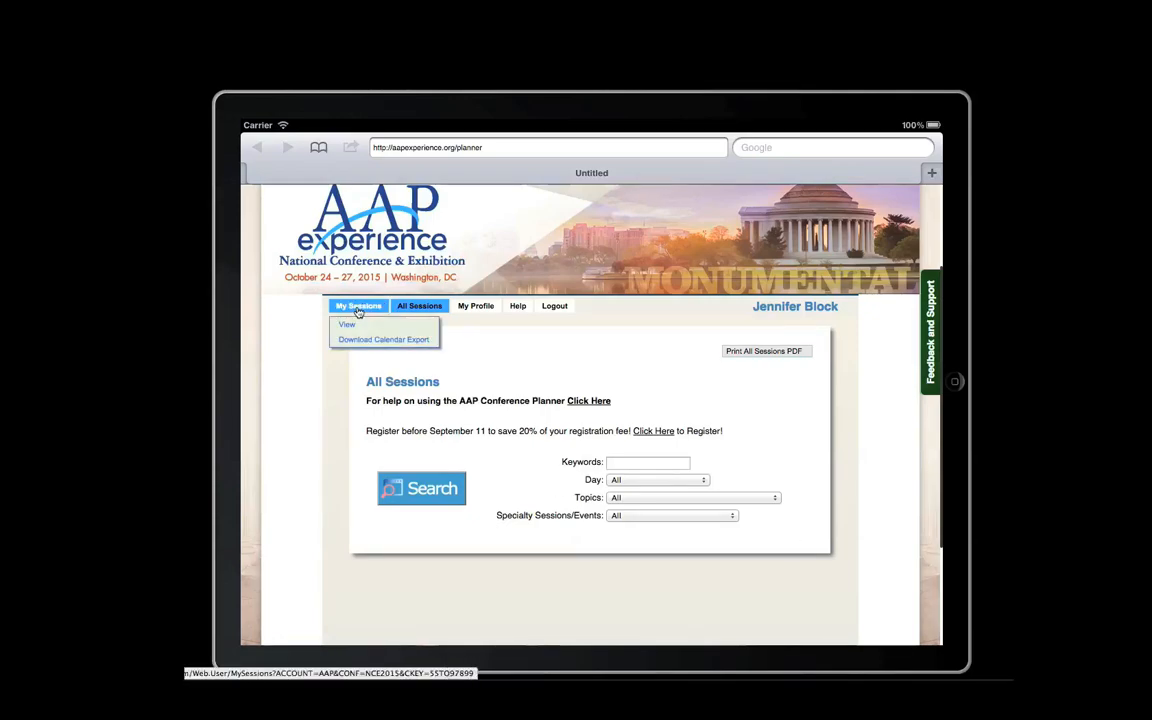
left_click(347, 323)
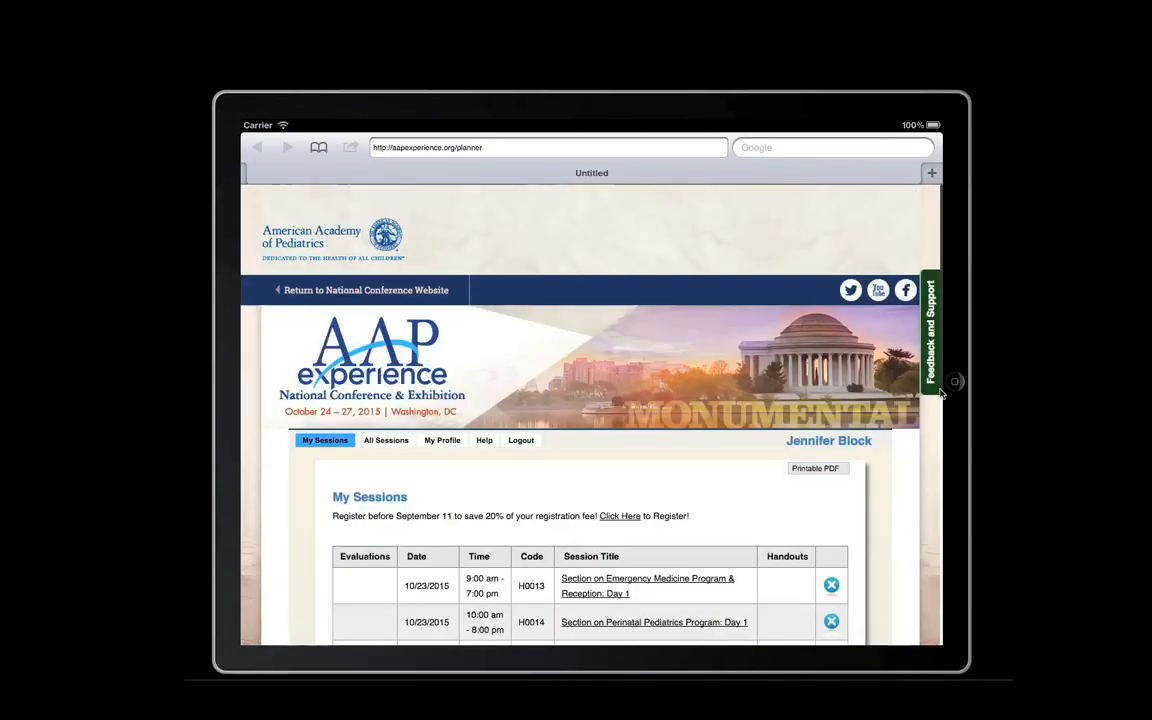
scroll("down", 3)
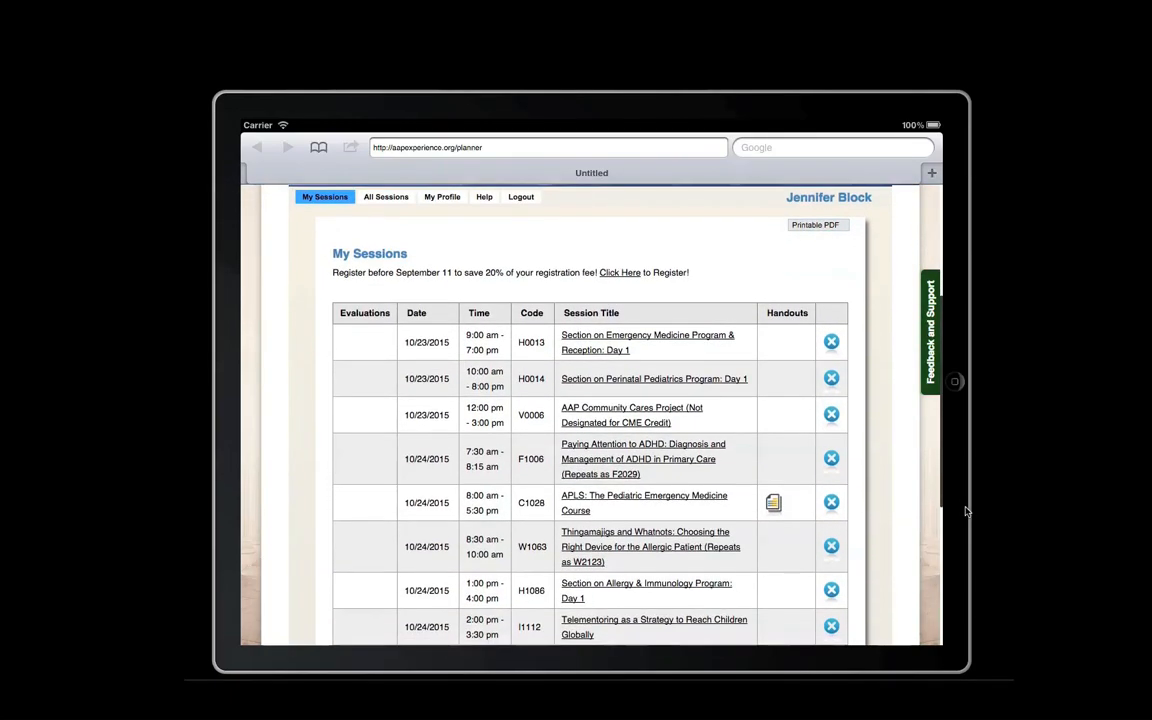
scroll("up", 3)
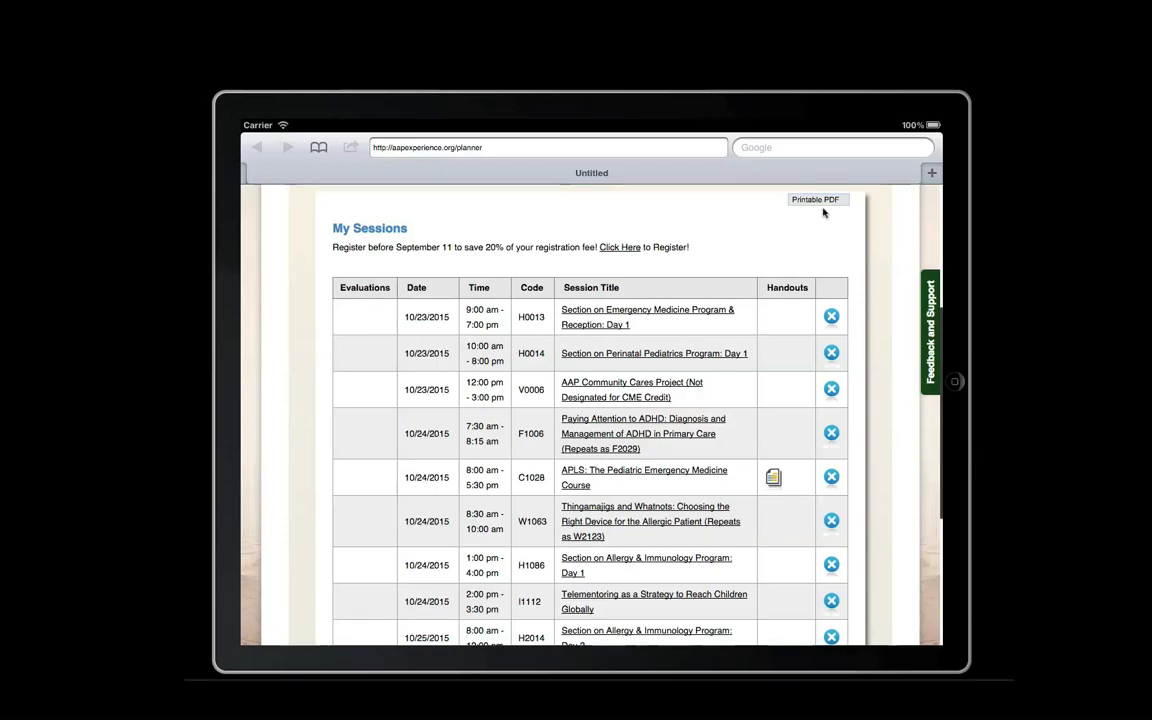
scroll("up", 3)
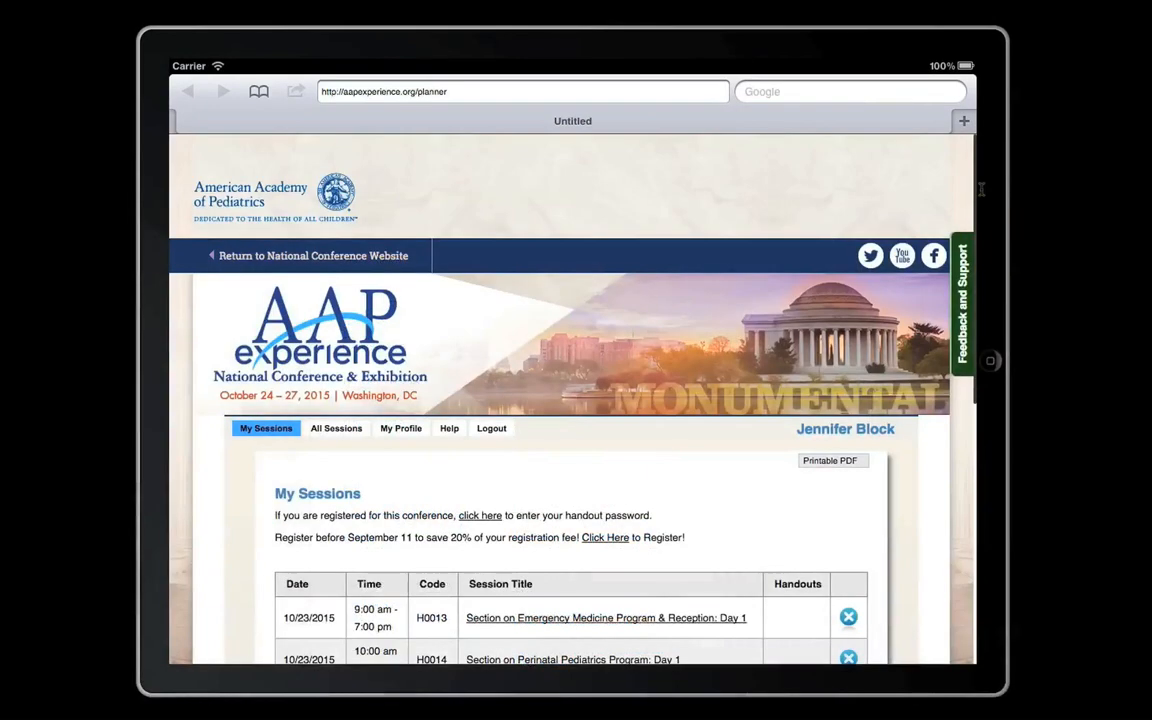
scroll("down", 3)
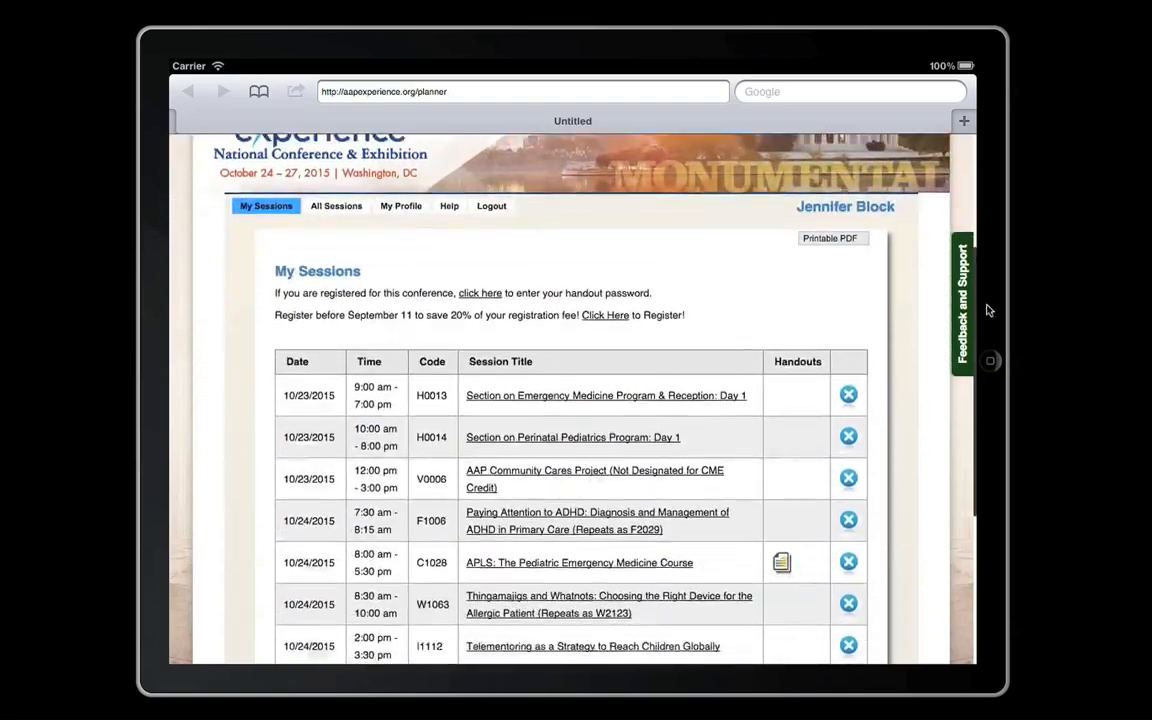
scroll("up", 3)
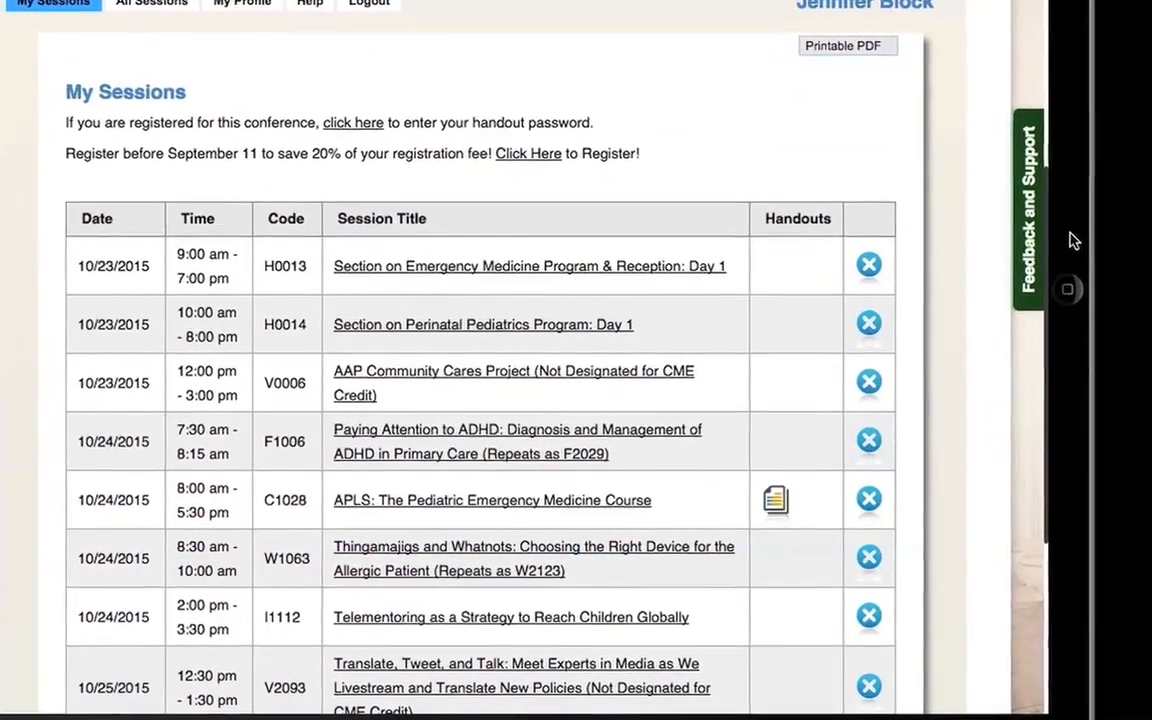
scroll("up", 3)
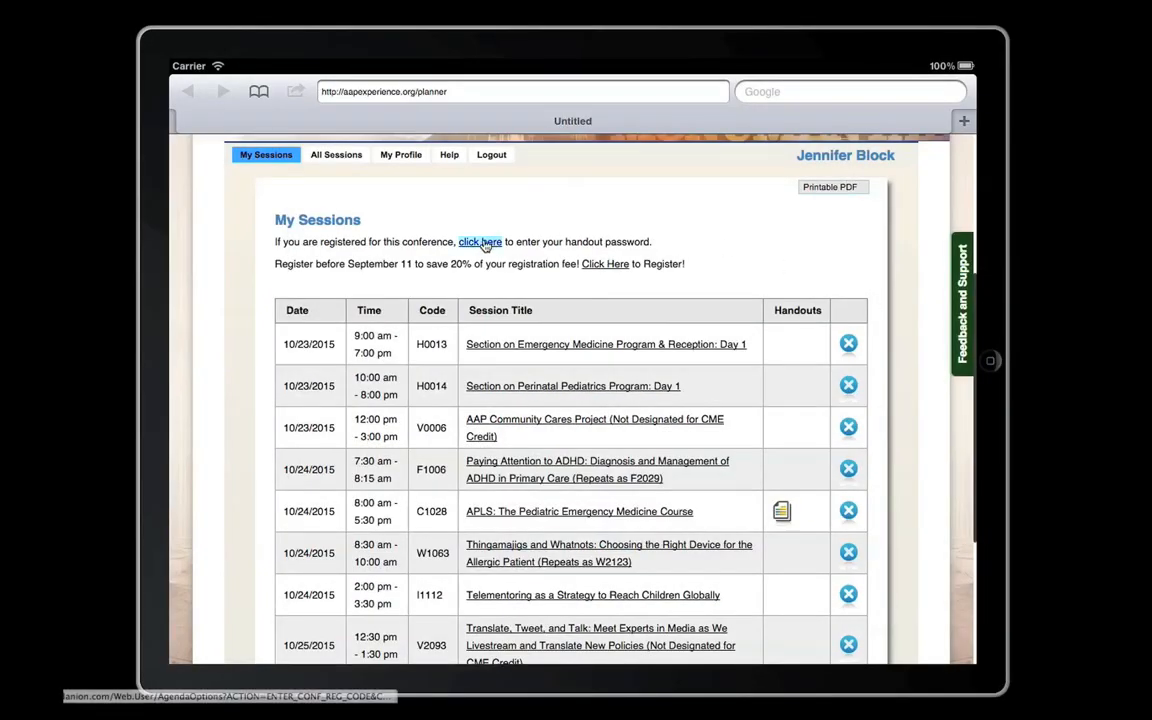
- Submit the handout password to verify the registration
left_click(480, 242)
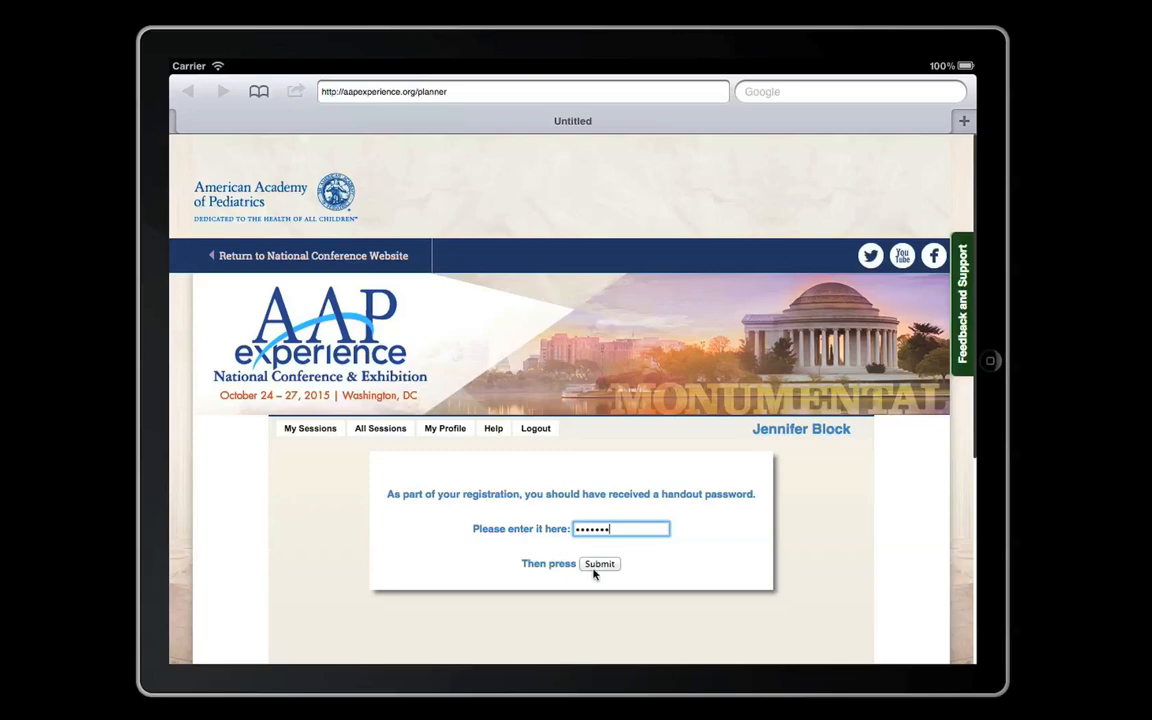
left_click(599, 563)
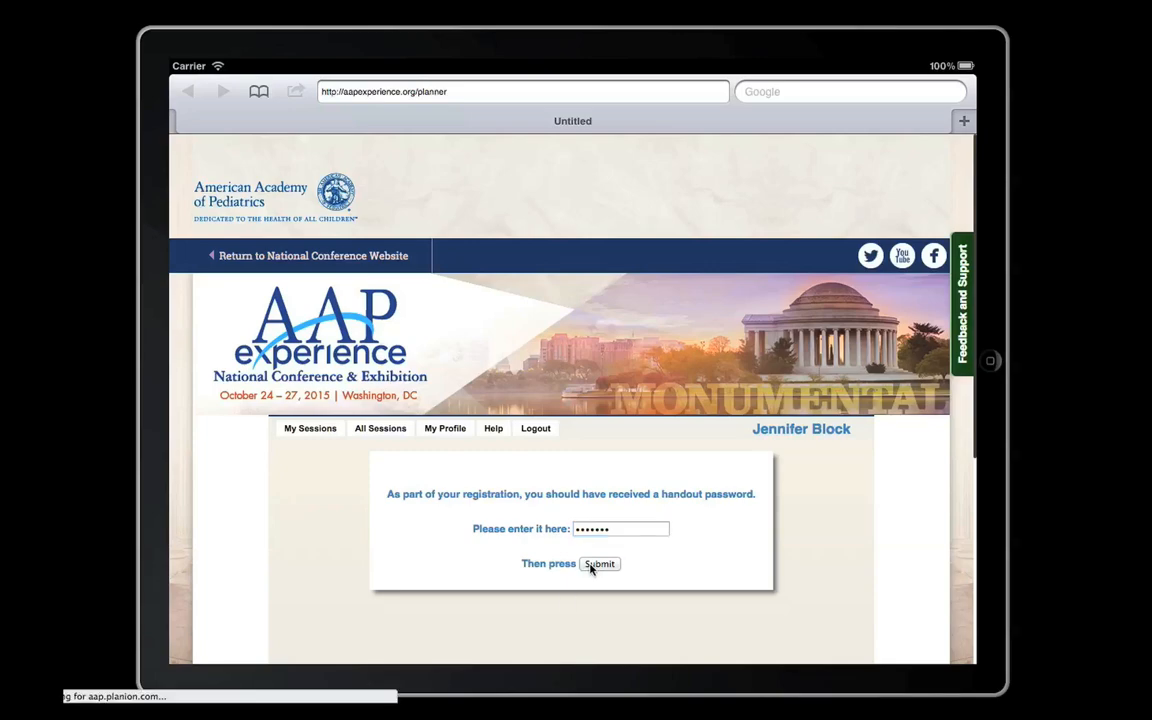
left_click(599, 563)
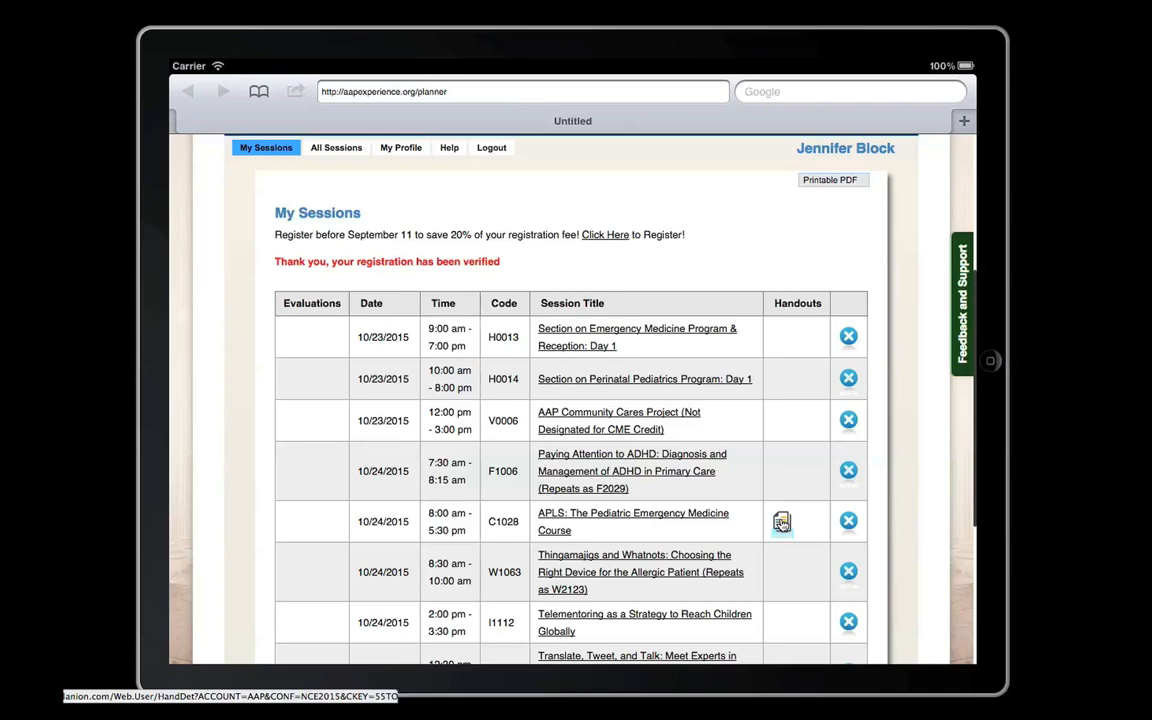
- Open the handout file for C1028 APLS: The Pediatric Emergency Medicine Course
left_click(782, 521)
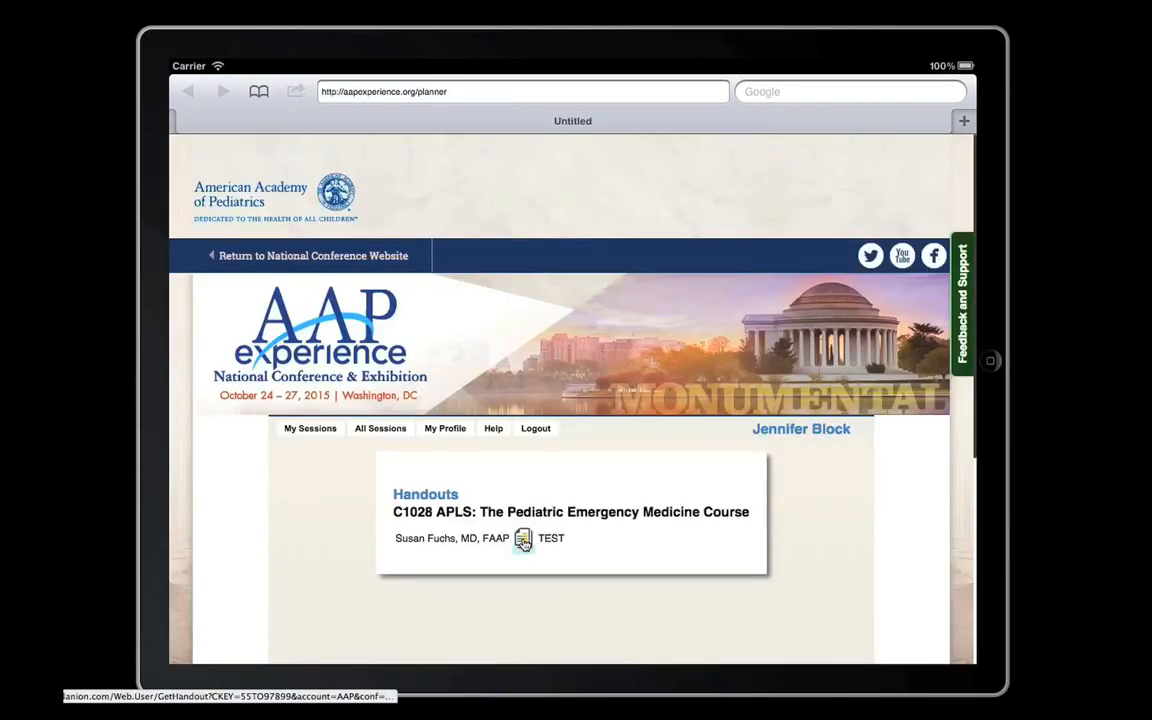
left_click(523, 538)
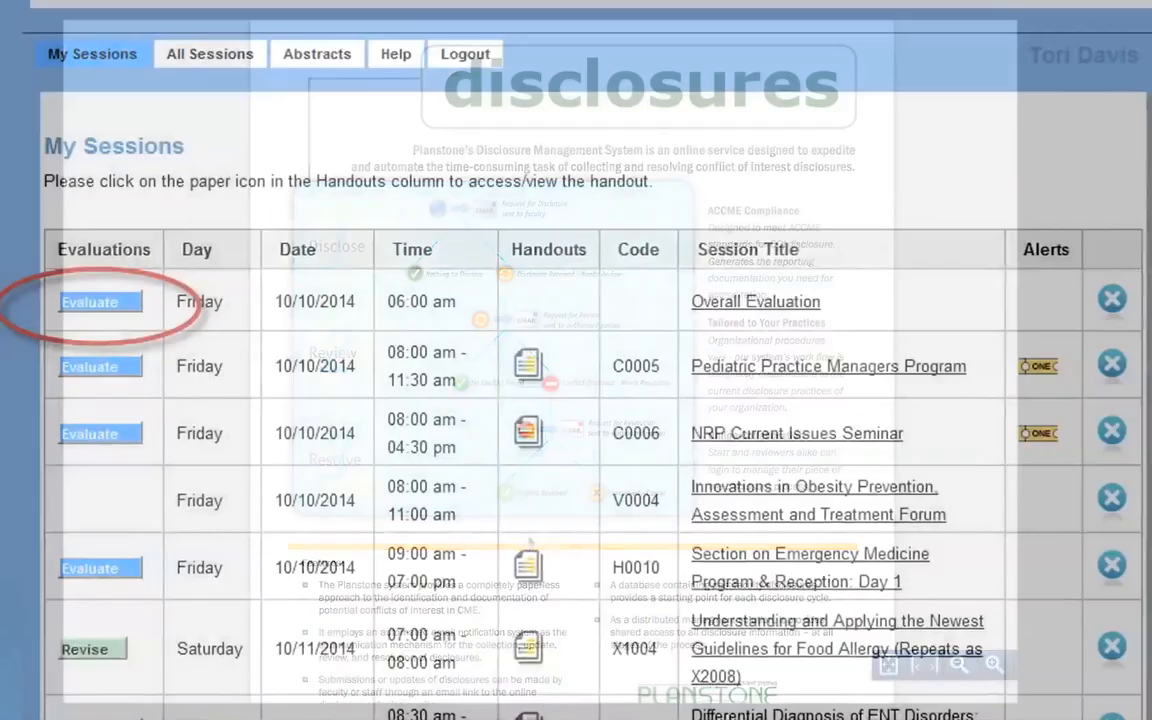